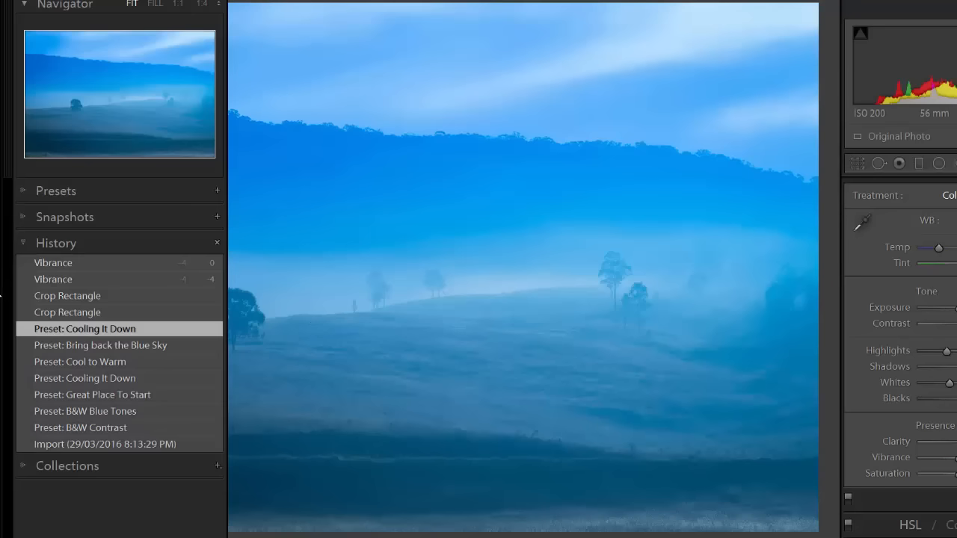
- Revert the misty hillside photo to its original Import state via the History panel
{"action": "left_click", "coordinate": [104, 444]}
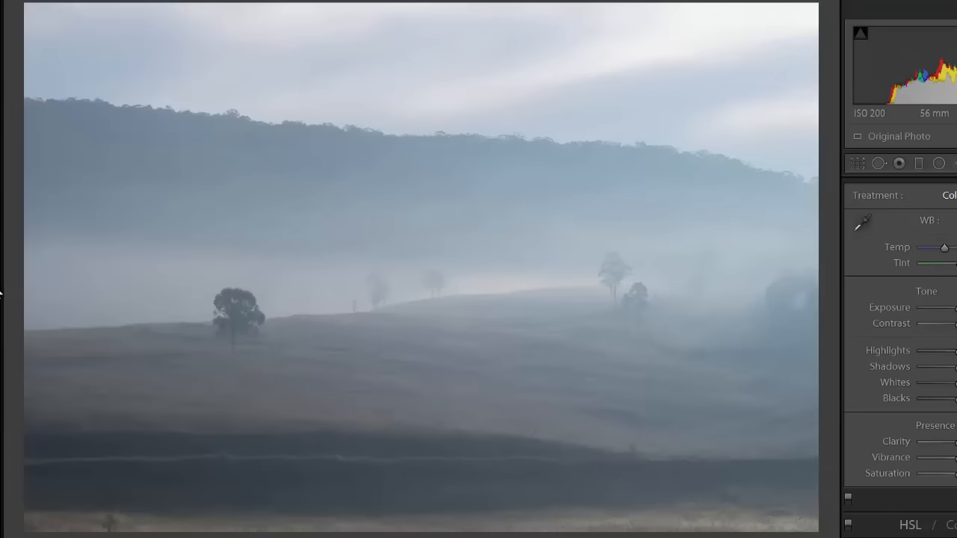
{"action": "mouse_move", "coordinate": [471, 423]}
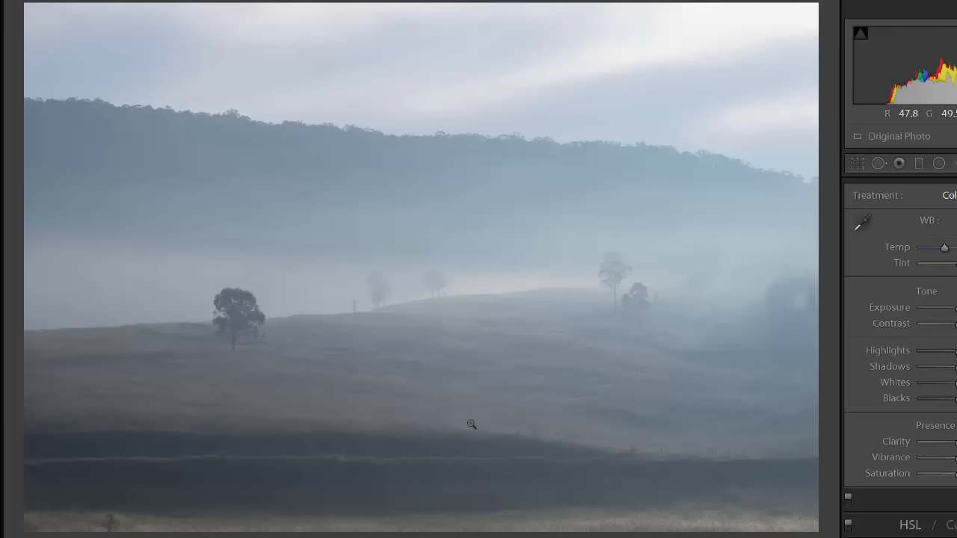
{"action": "mouse_move", "coordinate": [133, 357]}
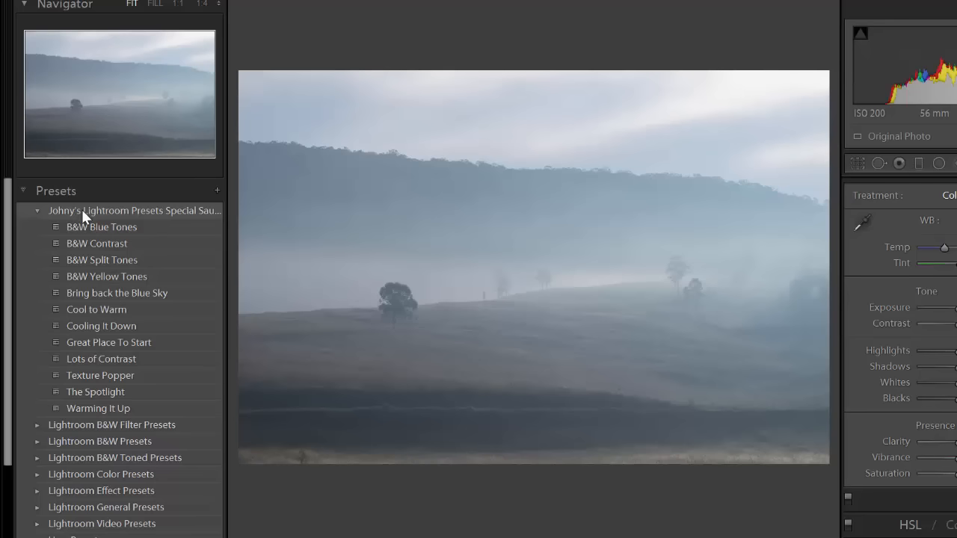
{"action": "mouse_move", "coordinate": [96, 309]}
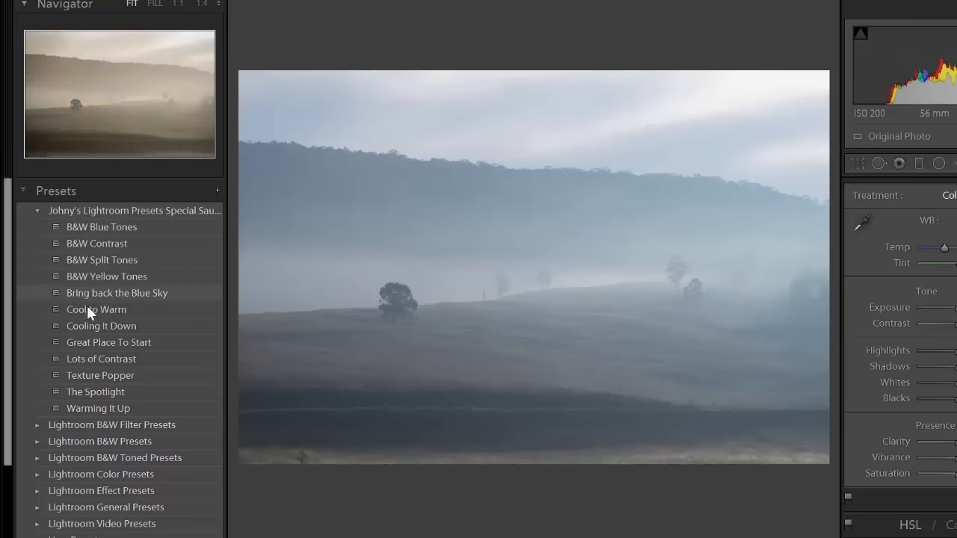
{"action": "mouse_move", "coordinate": [101, 325]}
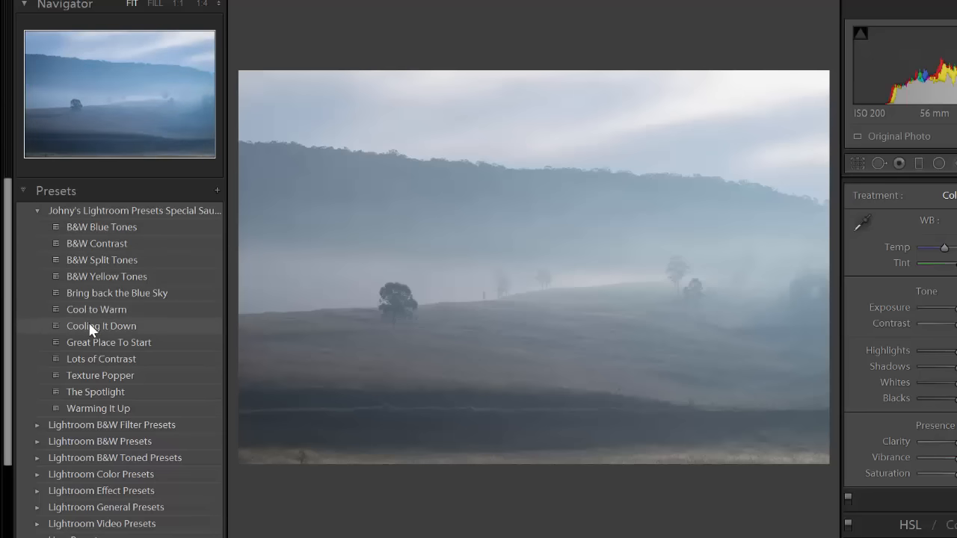
- Apply the Cooling It Down preset from Johny's Lightroom Presets to the photo
{"action": "left_click", "coordinate": [101, 325]}
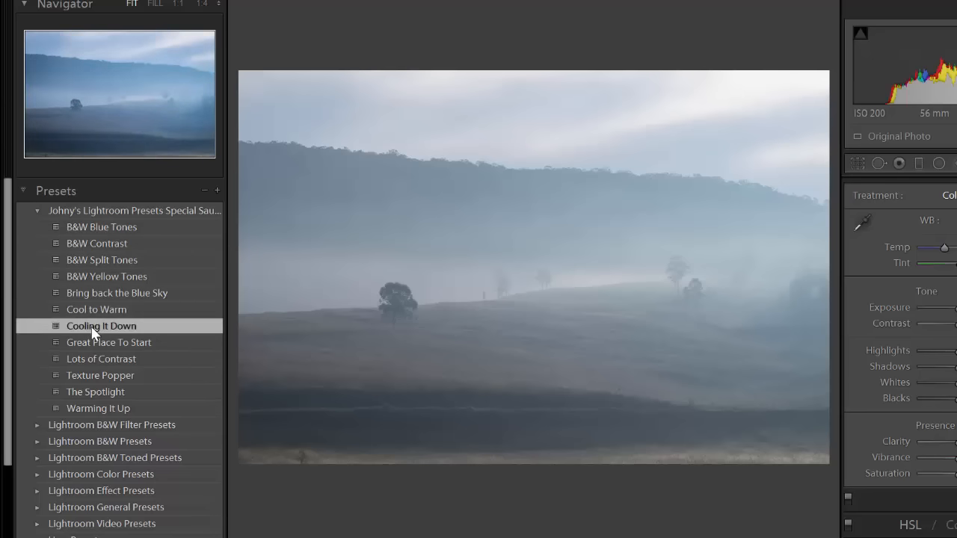
{"action": "left_click", "coordinate": [100, 325]}
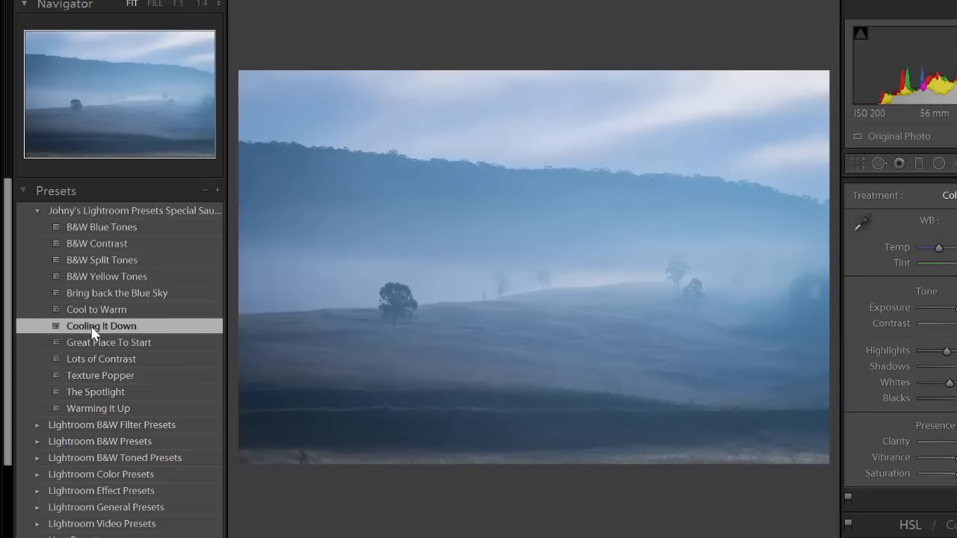
{"action": "left_click", "coordinate": [101, 325]}
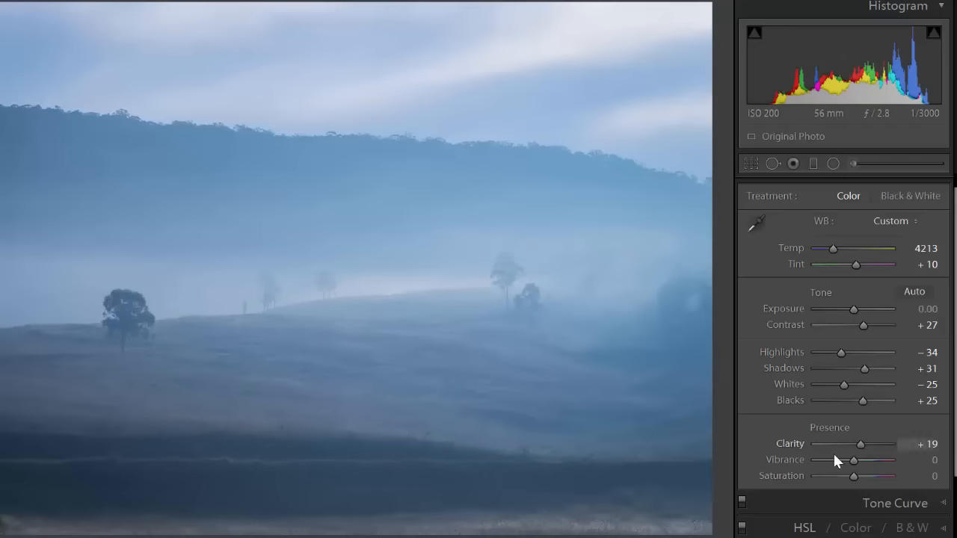
{"action": "mouse_move", "coordinate": [861, 445]}
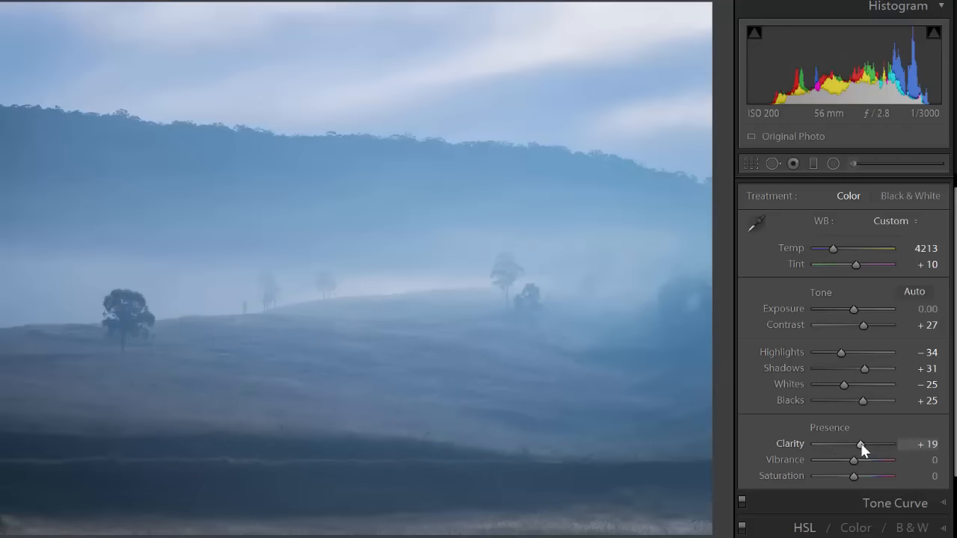
- Raise Vibrance in the Basic panel from 0 to +63 for richer blues
{"action": "left_click_drag", "start_coordinate": [853, 460], "coordinate": [862, 459]}
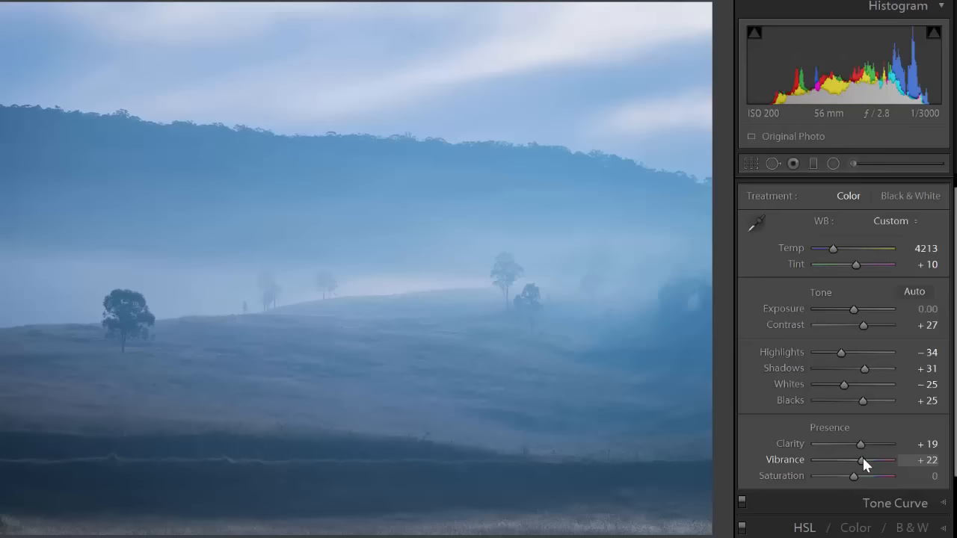
{"action": "left_click_drag", "start_coordinate": [863, 459], "coordinate": [897, 459]}
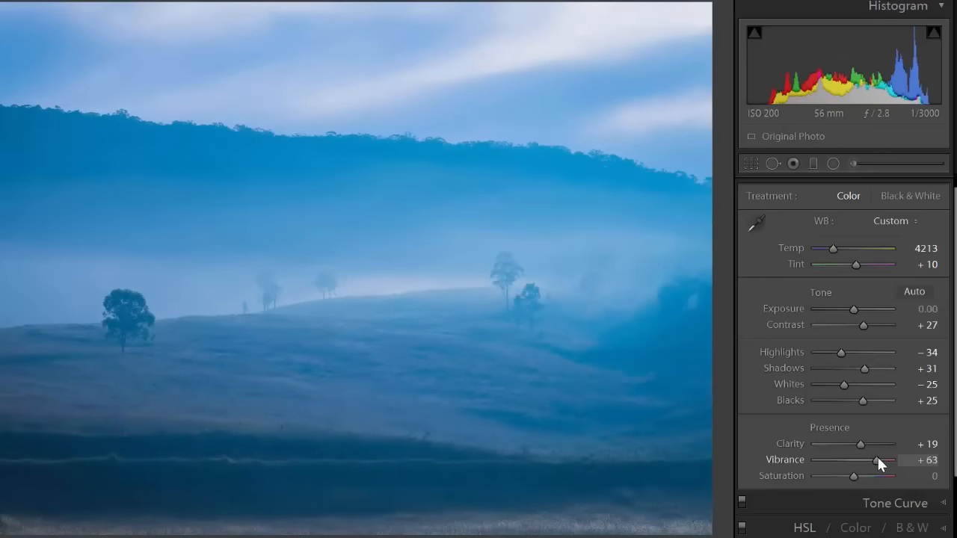
{"action": "mouse_move", "coordinate": [759, 374]}
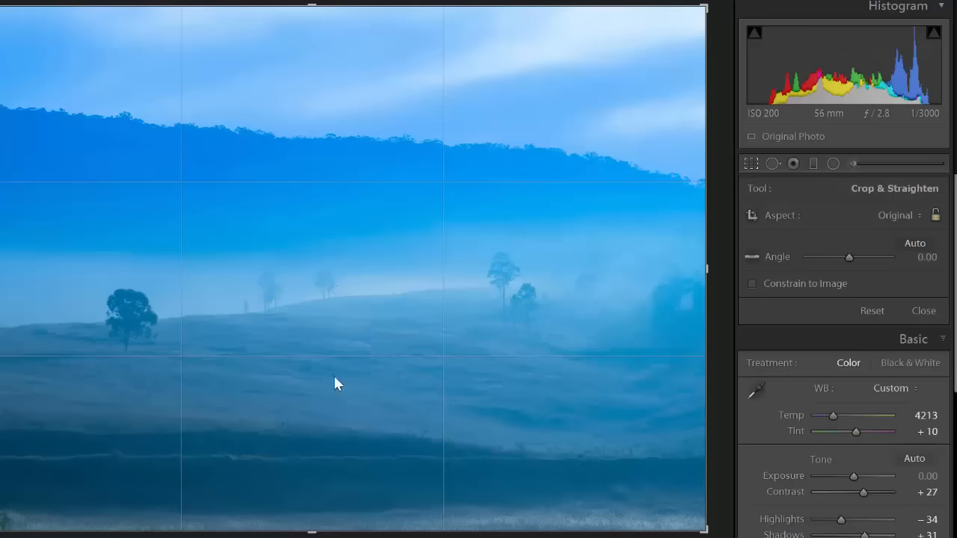
- Crop the dark foreground strip off the bottom and confirm the wider frame
{"action": "left_click_drag", "start_coordinate": [311, 531], "coordinate": [312, 489]}
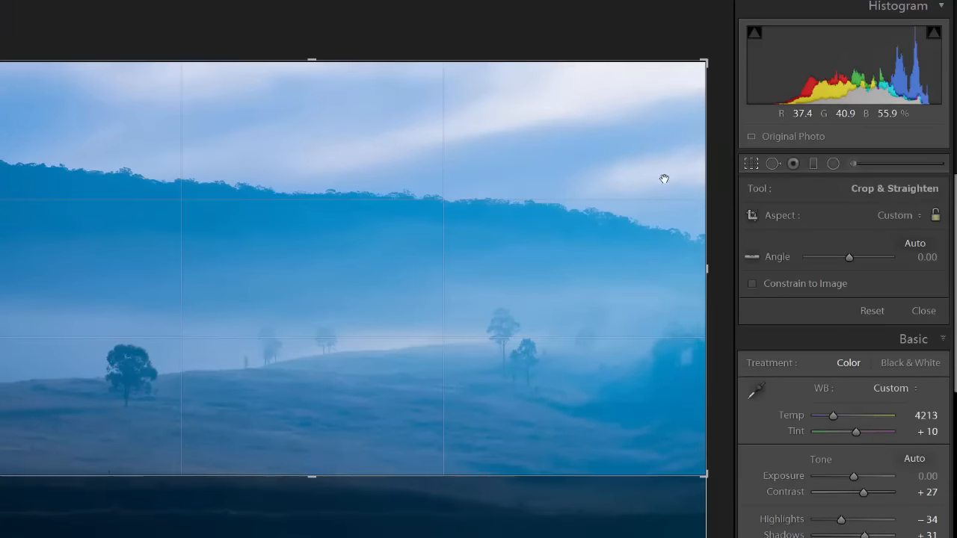
{"action": "left_click", "coordinate": [923, 310]}
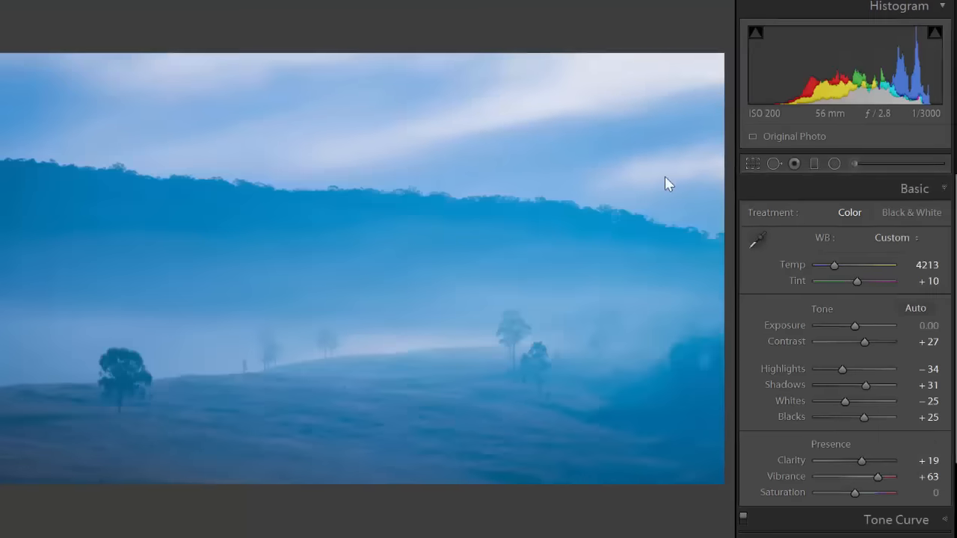